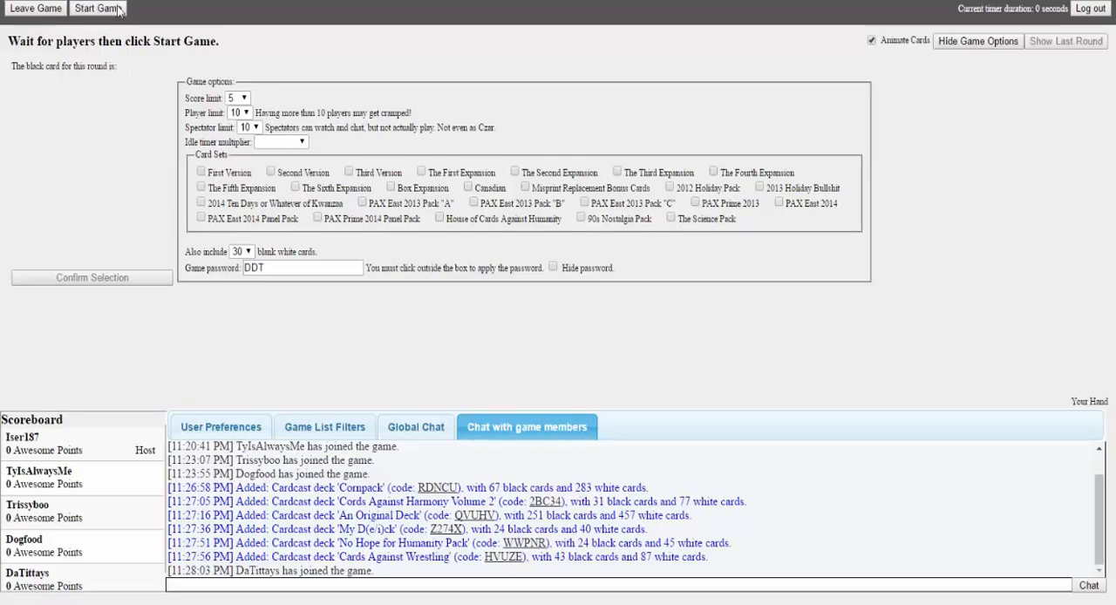
# Start the game so the first black card and a hand of white cards are dealt
pyautogui.click(94, 7)
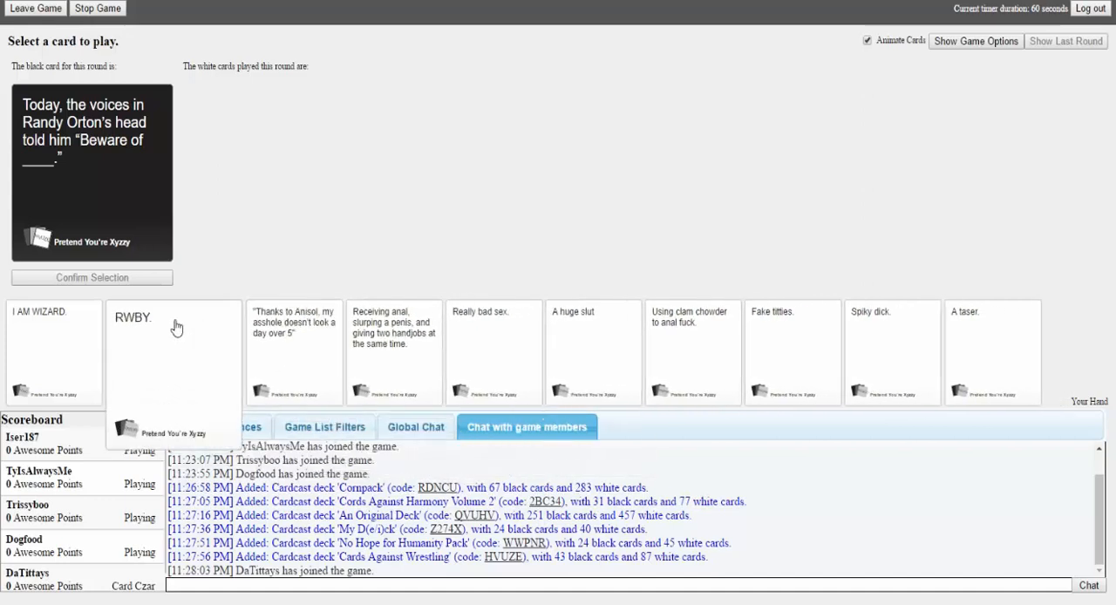
# Play 'Really bad sex.' against the Randy Orton black card and confirm the selection
pyautogui.click(174, 317)
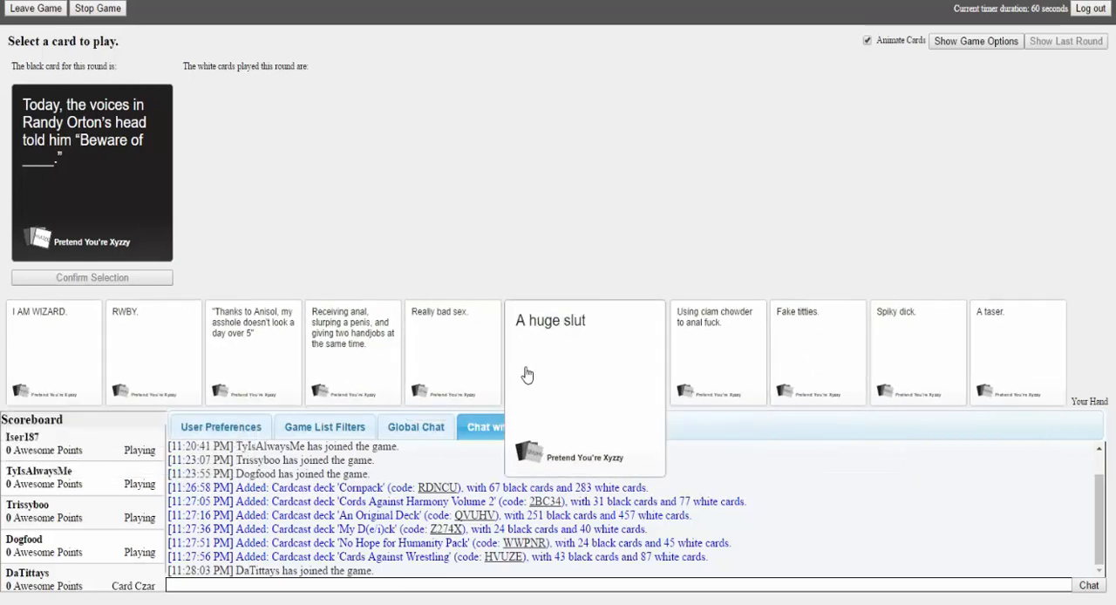
pyautogui.moveTo(526, 359)
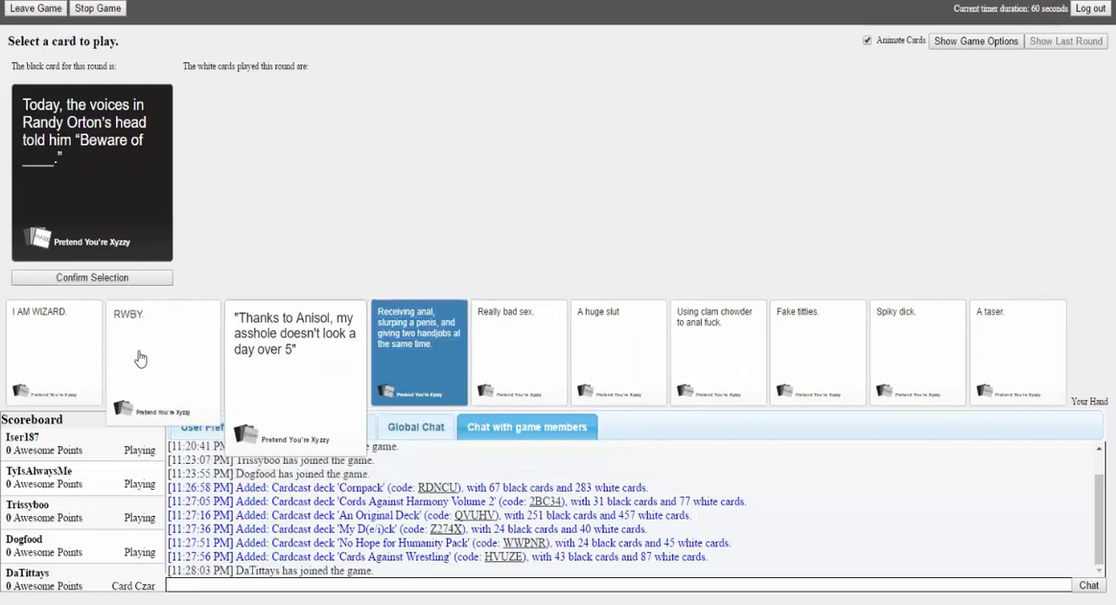
pyautogui.click(153, 352)
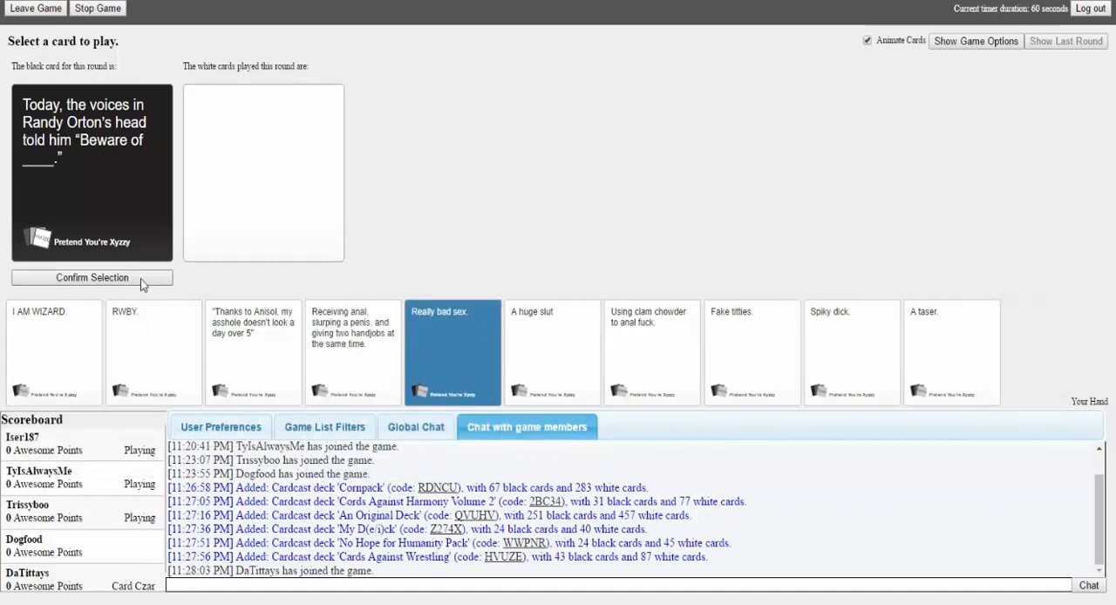
pyautogui.click(91, 278)
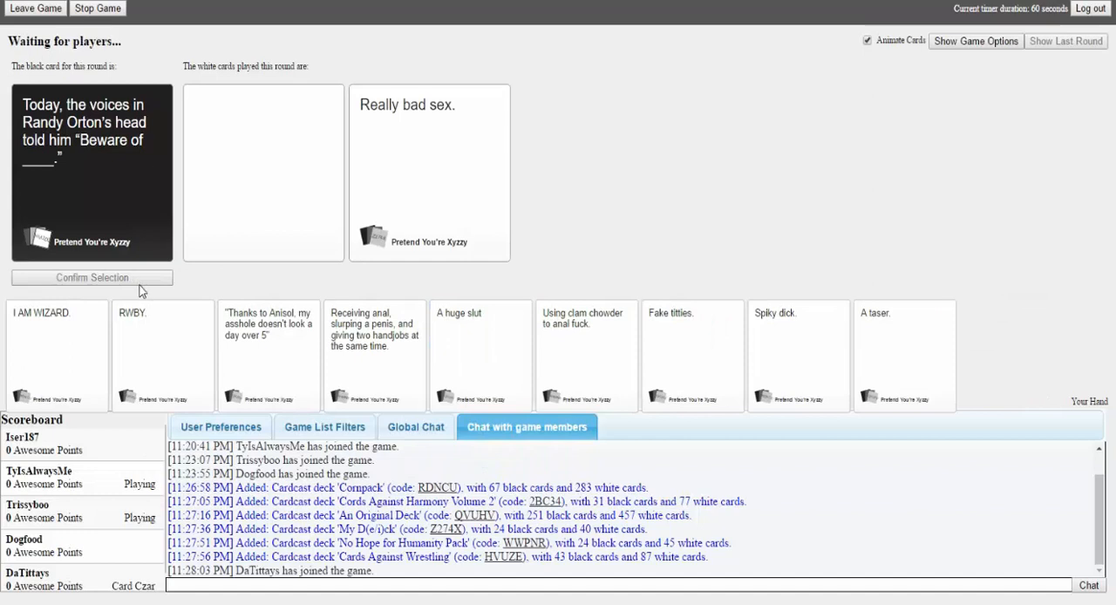
pyautogui.moveTo(136, 303)
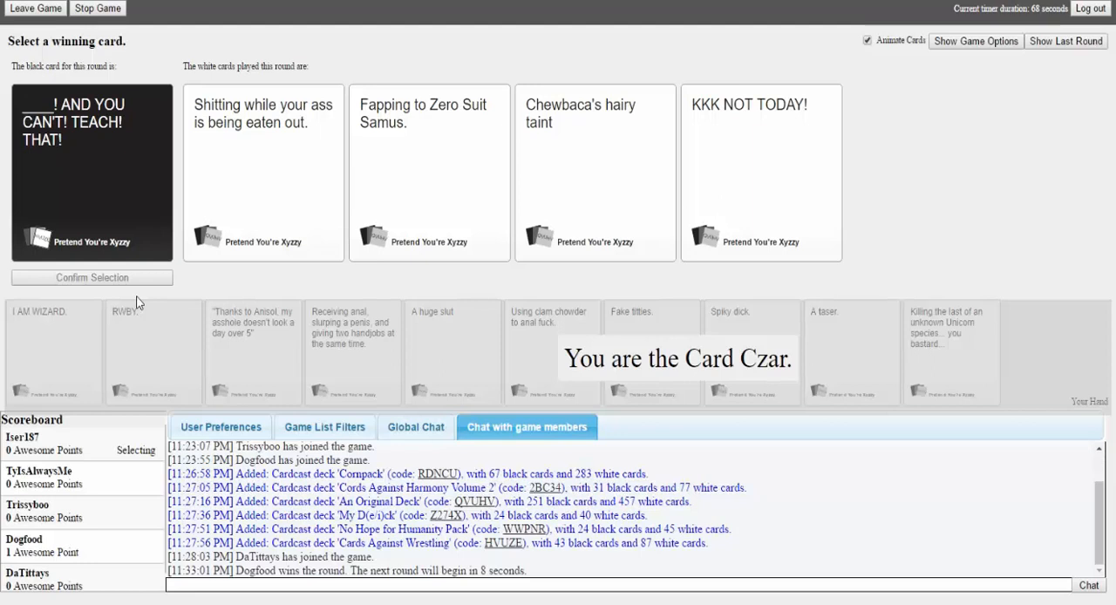
pyautogui.moveTo(816, 150)
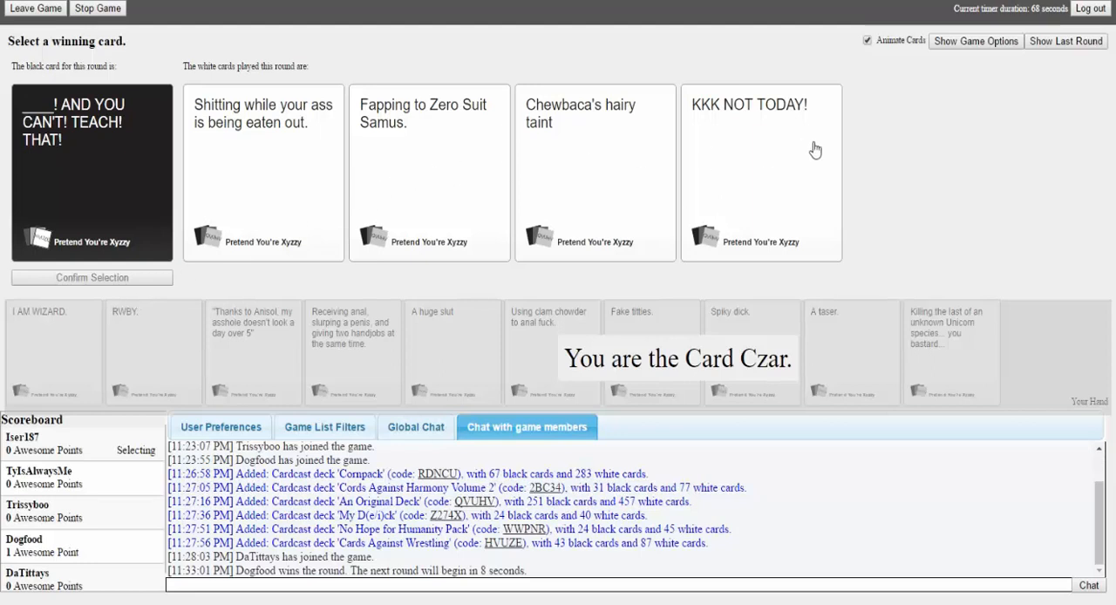
pyautogui.moveTo(802, 168)
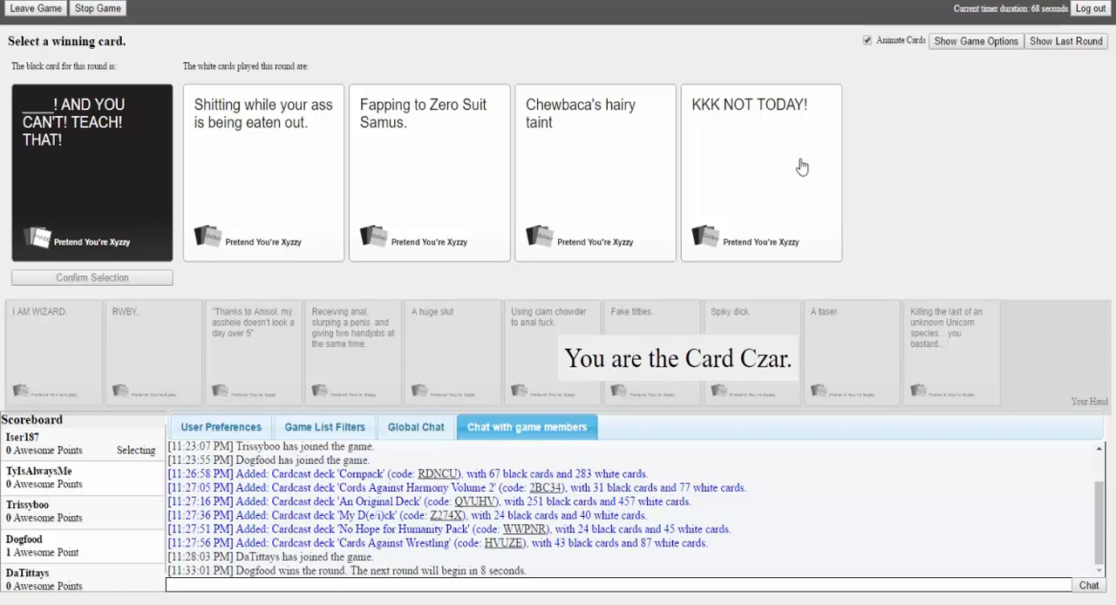
pyautogui.click(760, 171)
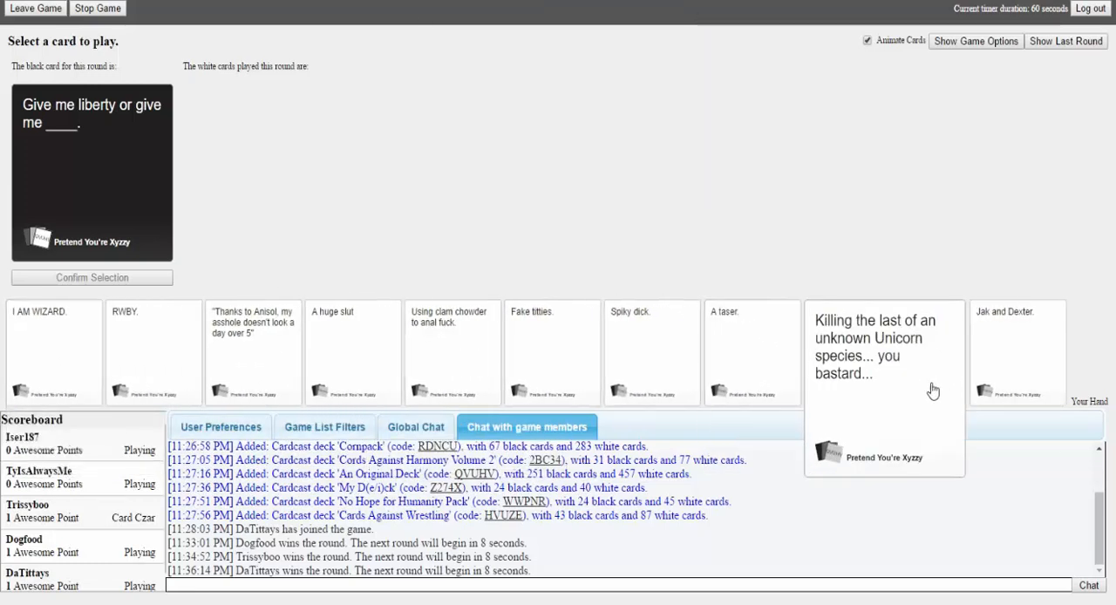
pyautogui.moveTo(863, 398)
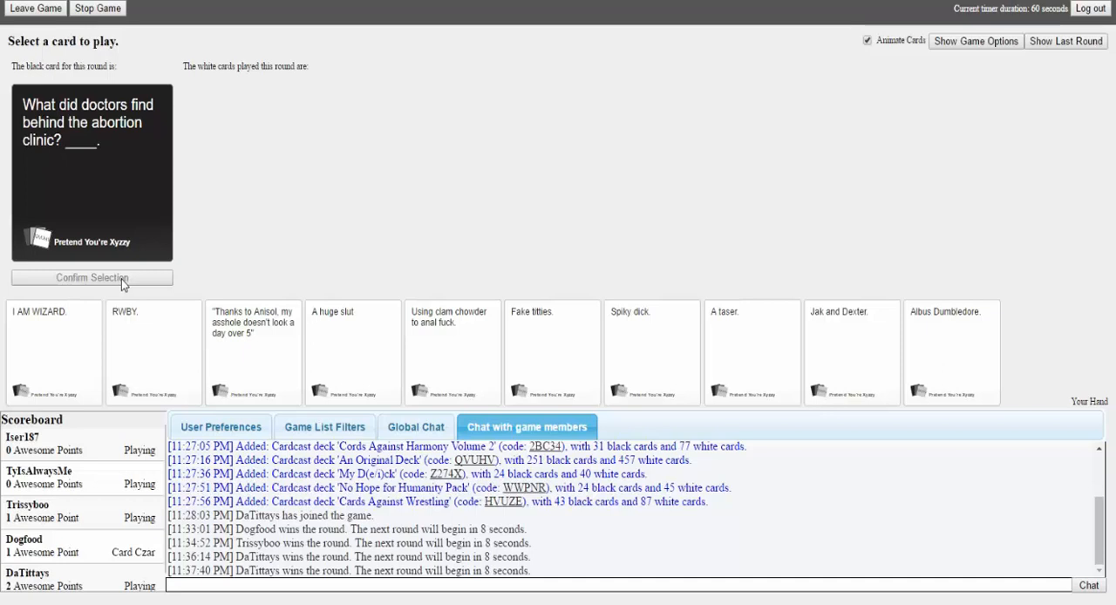
pyautogui.moveTo(300, 310)
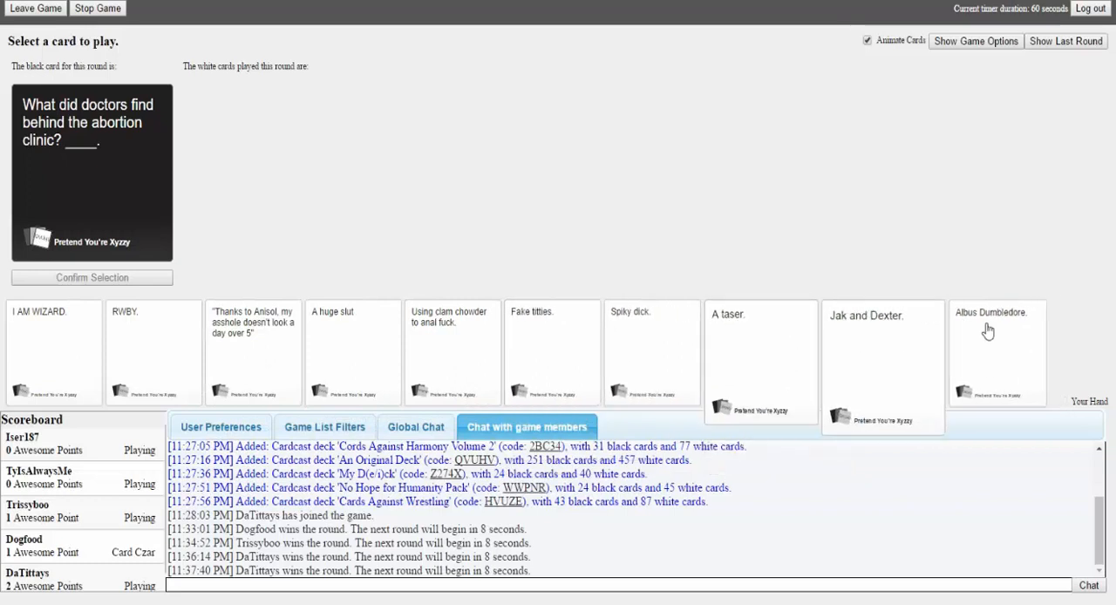
# Play 'A huge slut' as the answer to the abortion clinic prompt and confirm it
pyautogui.click(253, 349)
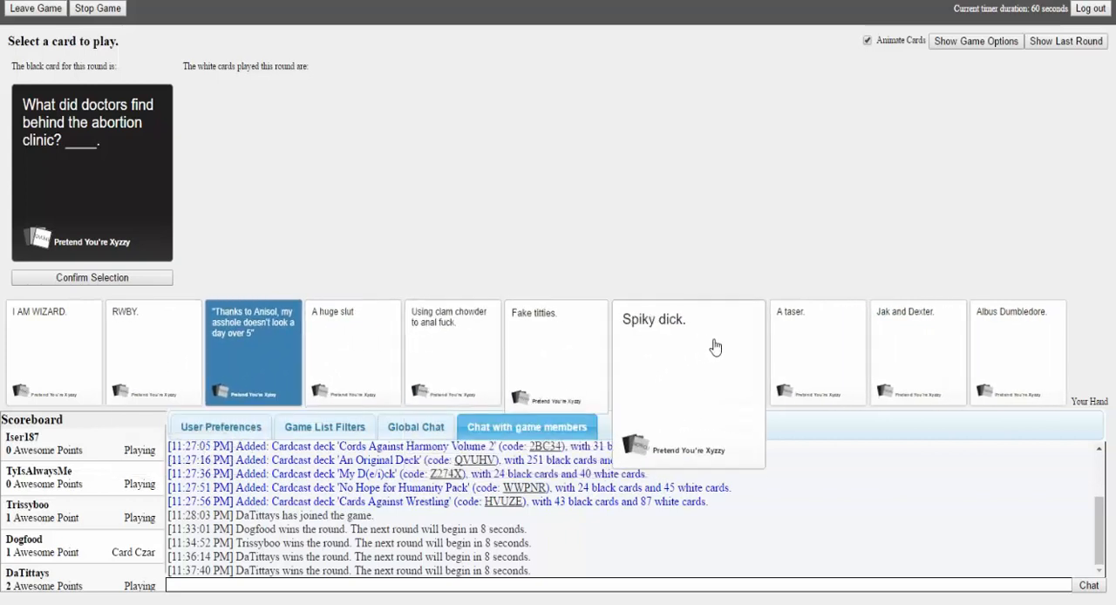
pyautogui.click(815, 358)
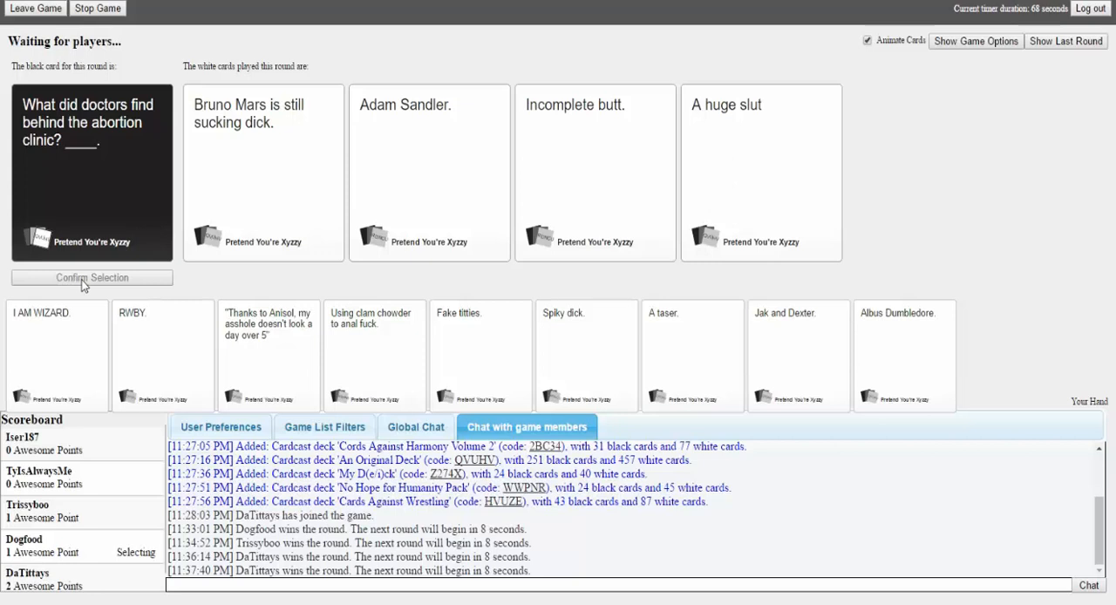
# Play 'A taser.' as the first answer to the new pick-two black card
pyautogui.click(596, 171)
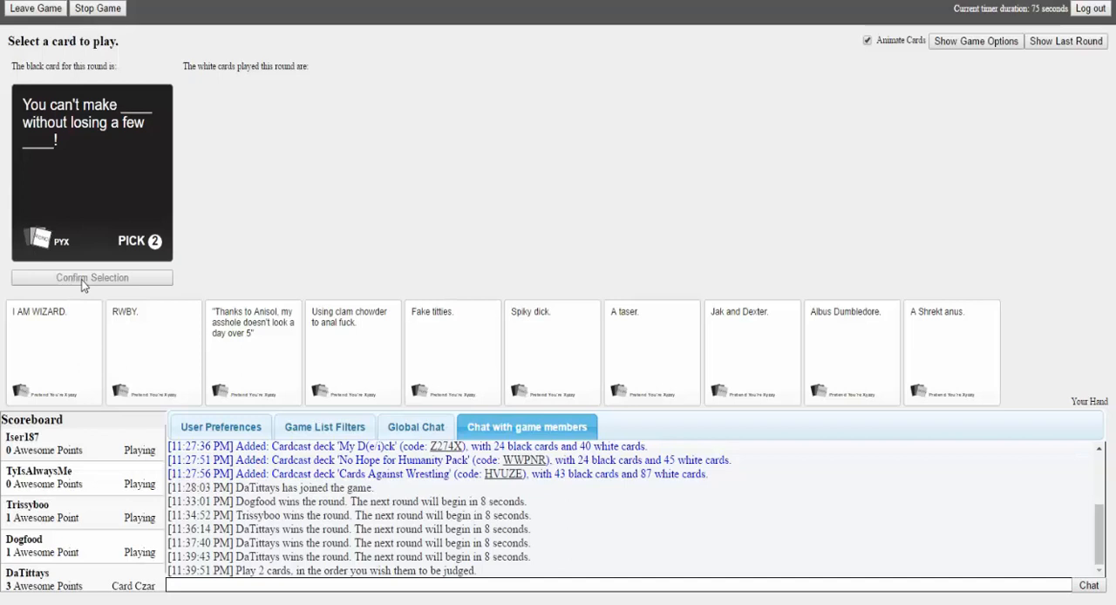
pyautogui.moveTo(190, 295)
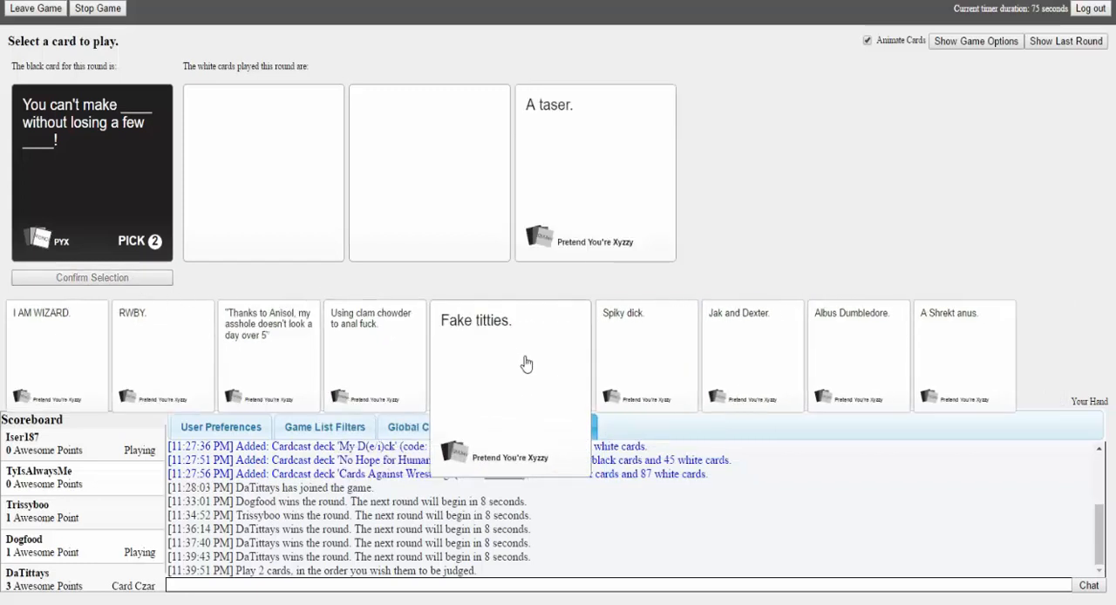
# Play 'Fake titties.' as the second pick-two answer after 'A taser.'
pyautogui.click(526, 425)
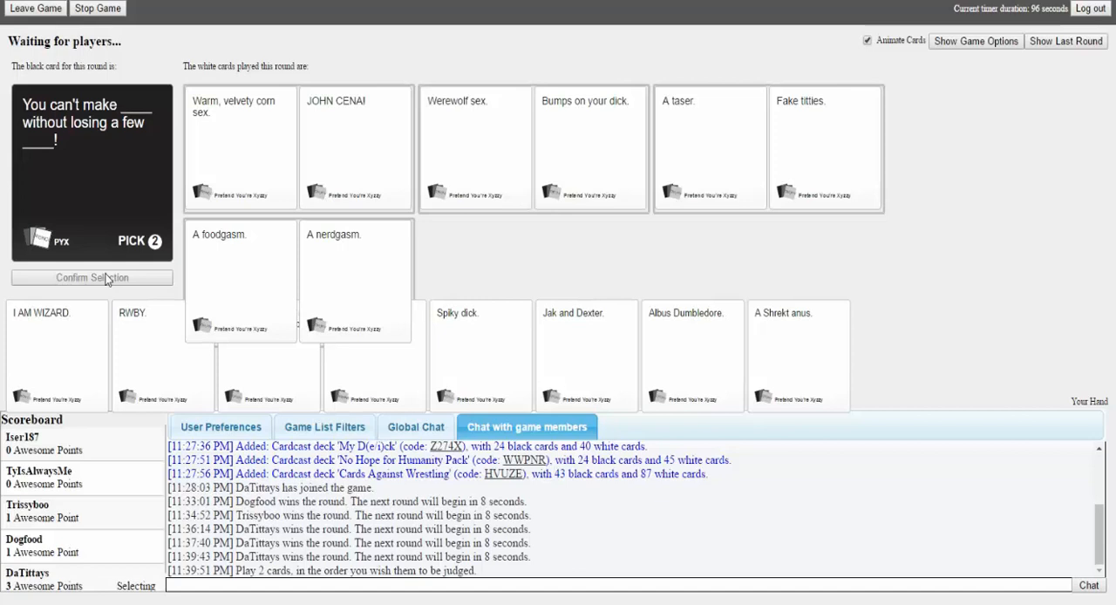
# View the four submitted answers to 'Donna is ____.' as Card Czar
pyautogui.click(589, 146)
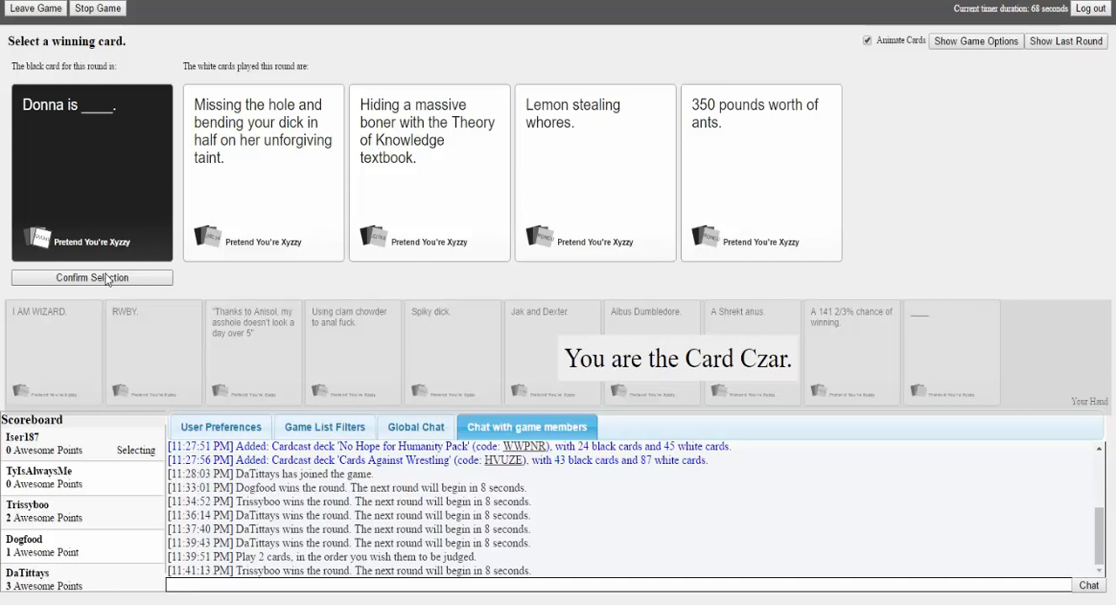
pyautogui.click(262, 171)
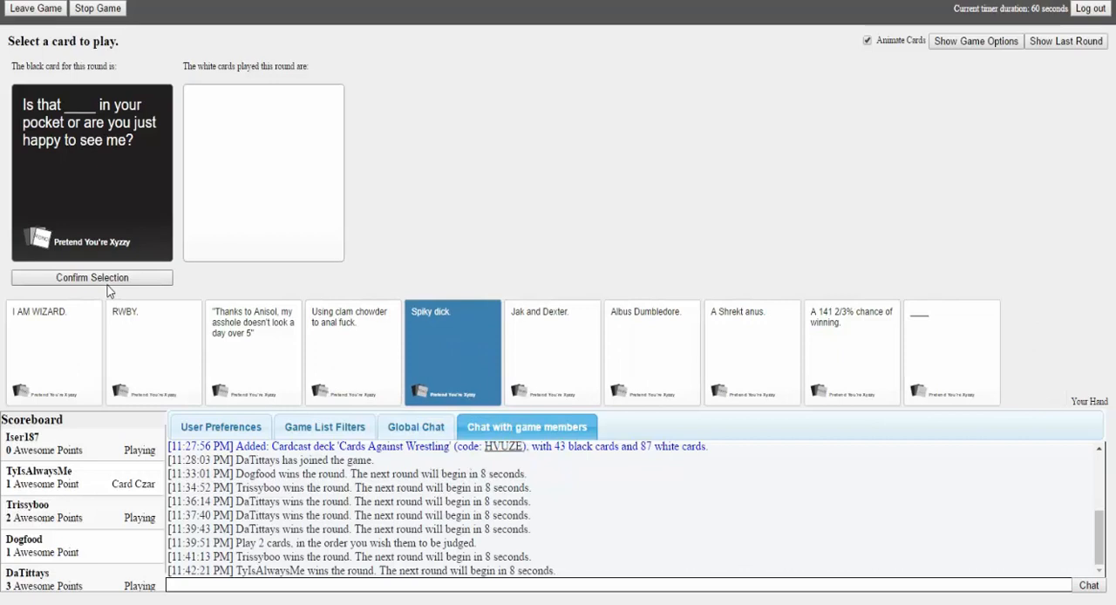
pyautogui.click(91, 277)
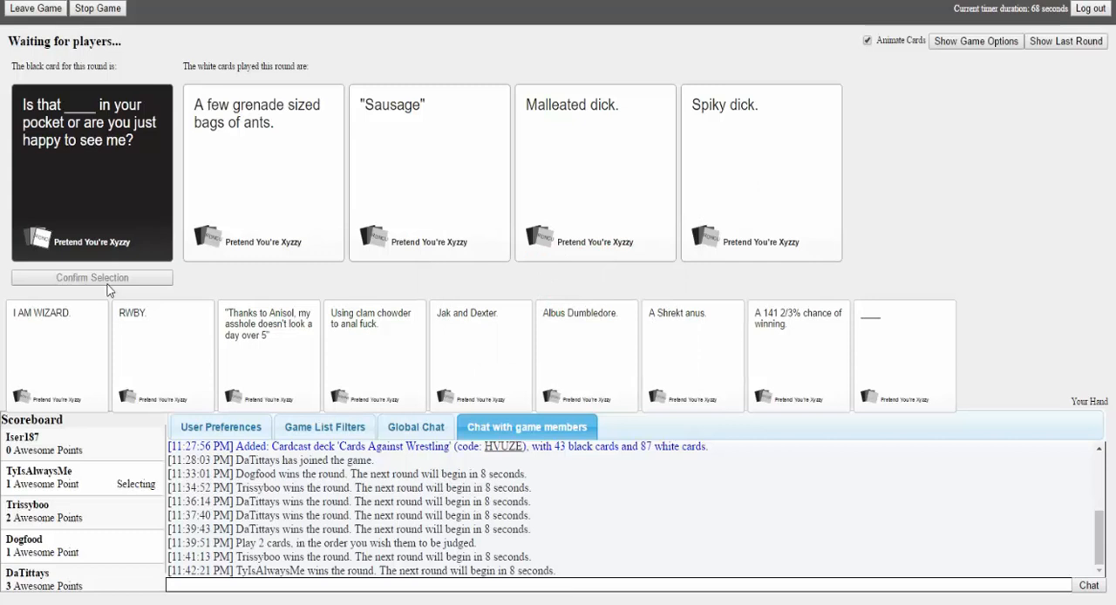
# Play 'A 141 2/3% chance of winning.' for 'I got ____ in me.' and continue into the Gears round
pyautogui.click(262, 171)
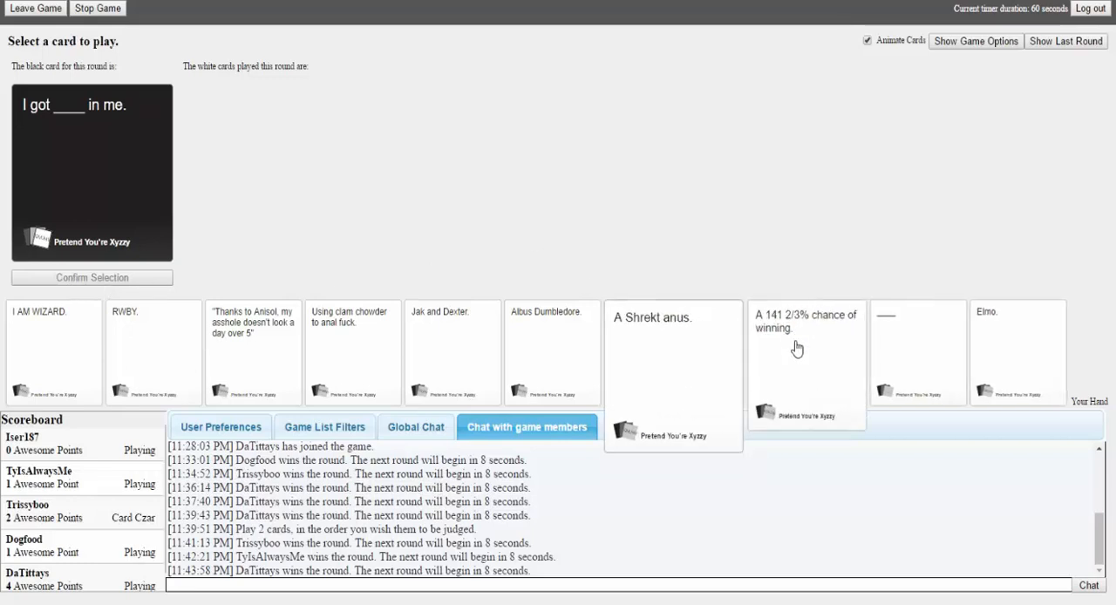
pyautogui.click(805, 349)
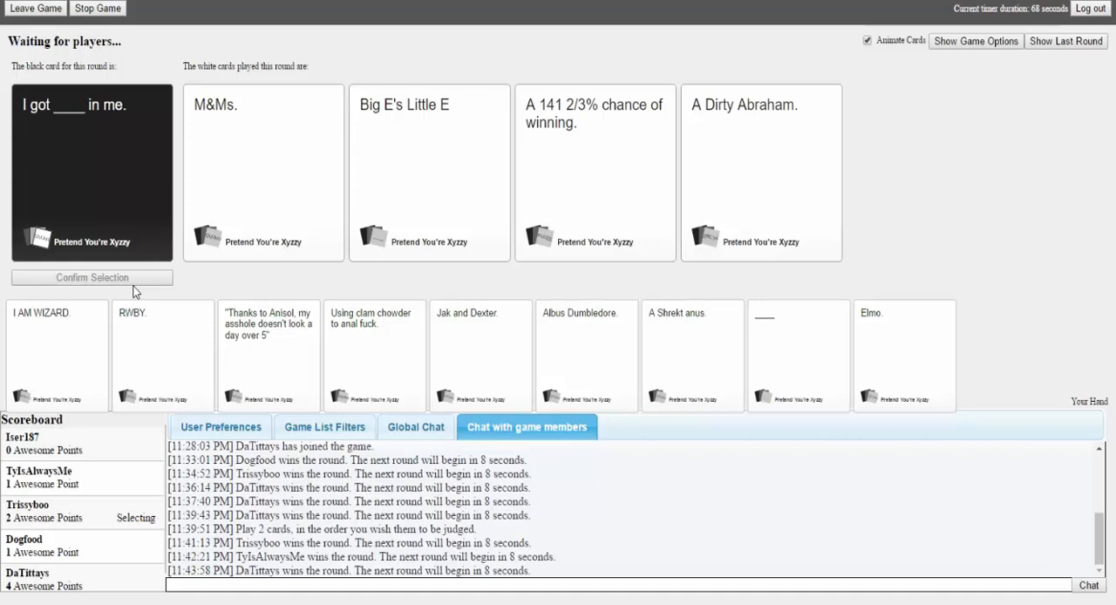
pyautogui.click(596, 171)
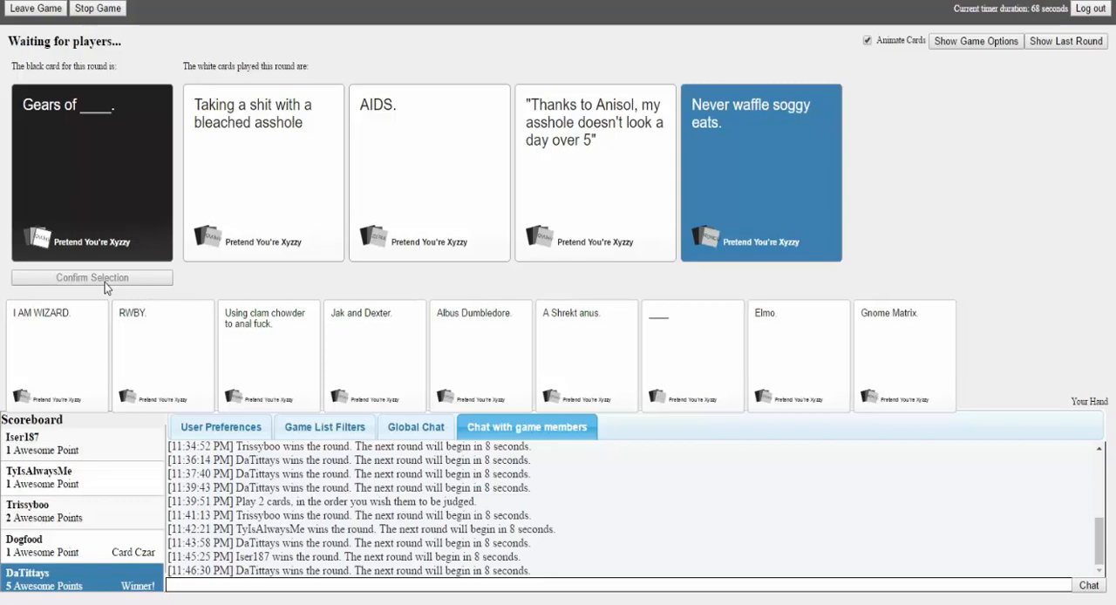
# Play the 'Thanks to Anisol…' card for 'Gears of ____.', ending with DaTittays winning at 5 points
pyautogui.click(975, 40)
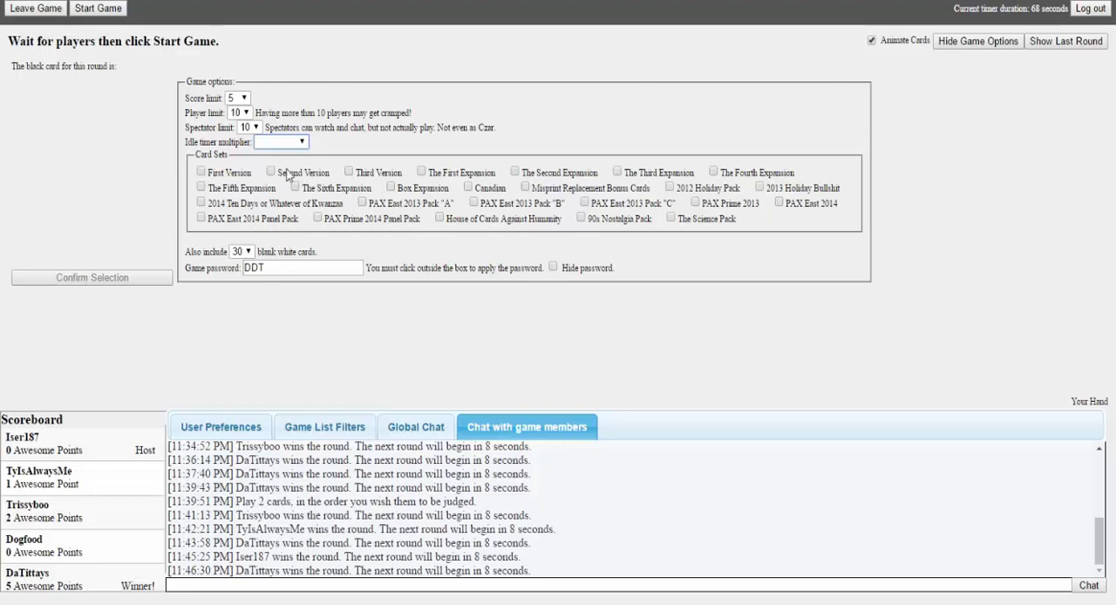
pyautogui.moveTo(271, 304)
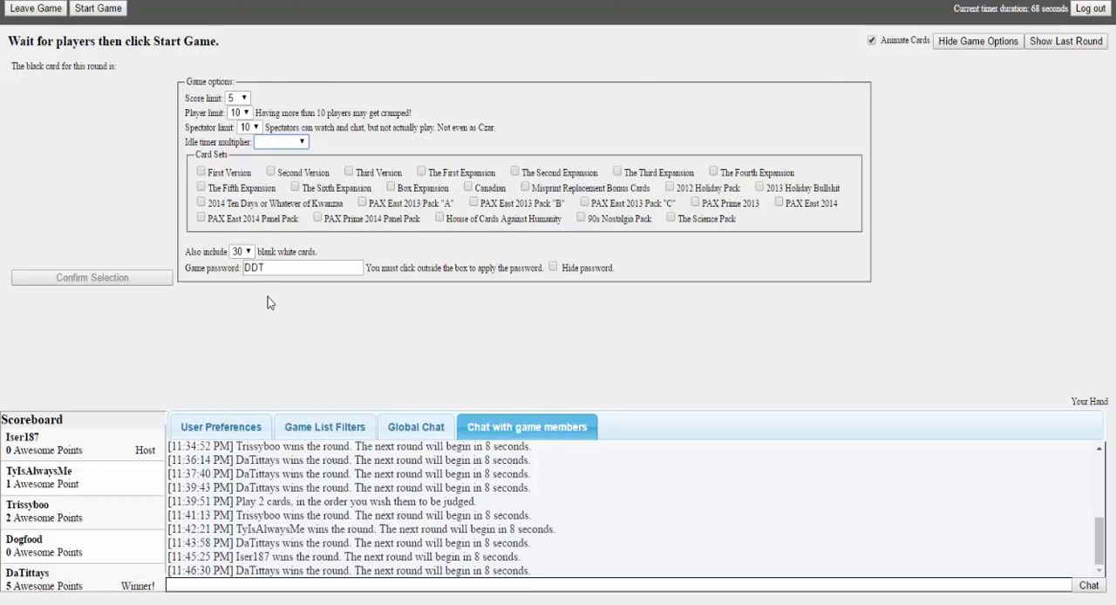
pyautogui.moveTo(272, 313)
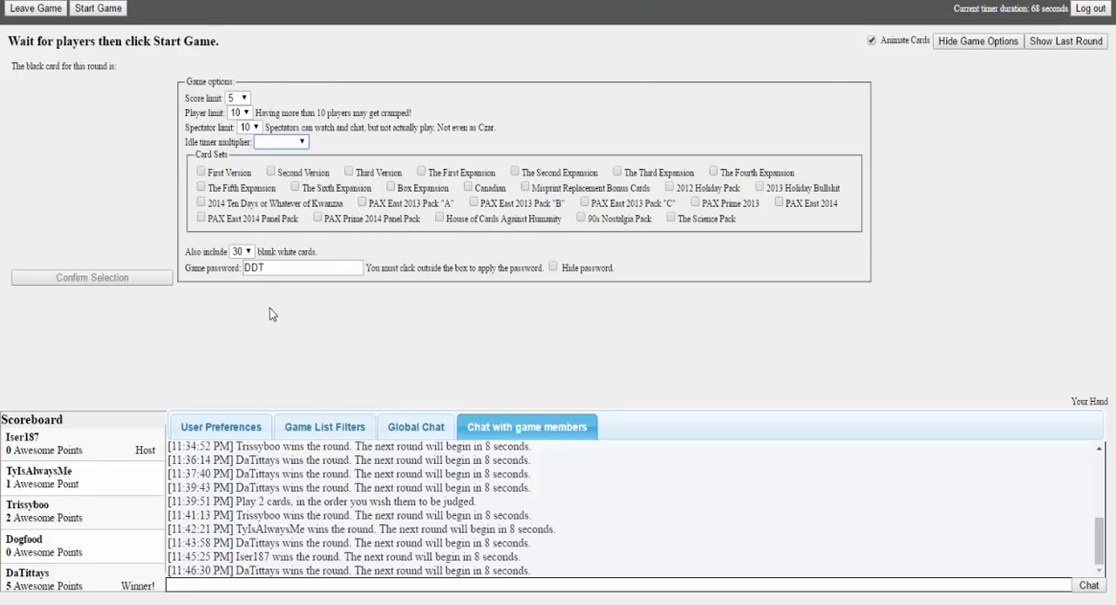
# Set the idle timer multiplier to 5x in the game options
pyautogui.click(283, 141)
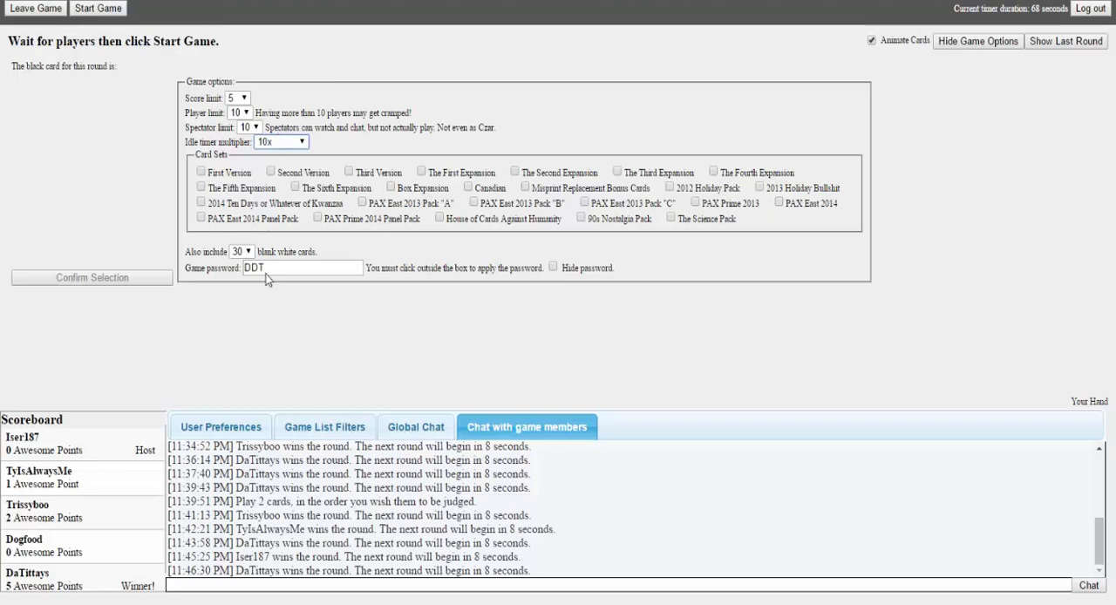
pyautogui.click(281, 141)
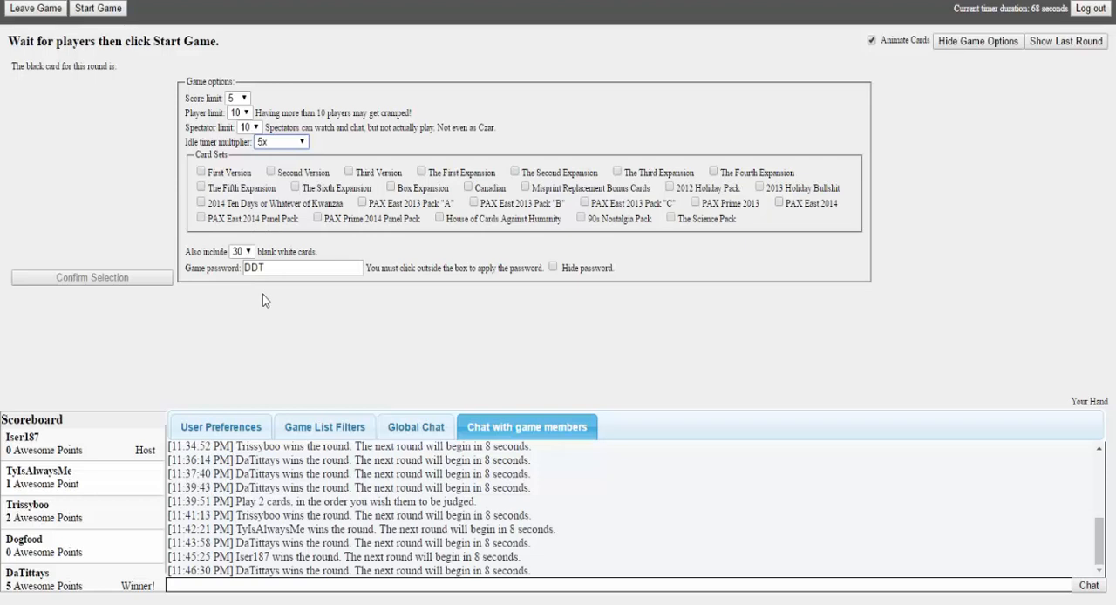